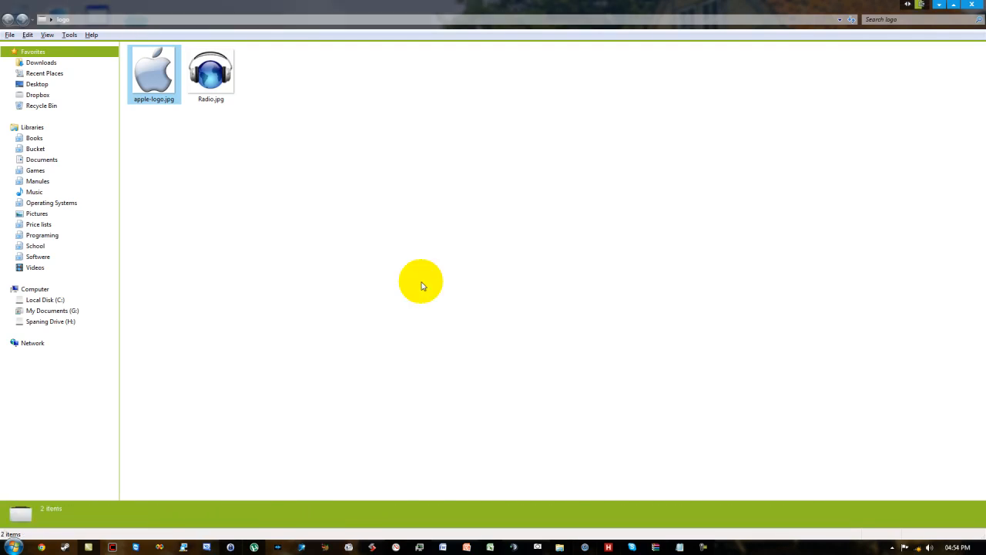
View apple-logo.jpg in the image viewer to inspect its white background
{"action": "left_click", "coordinate": [6, 342]}
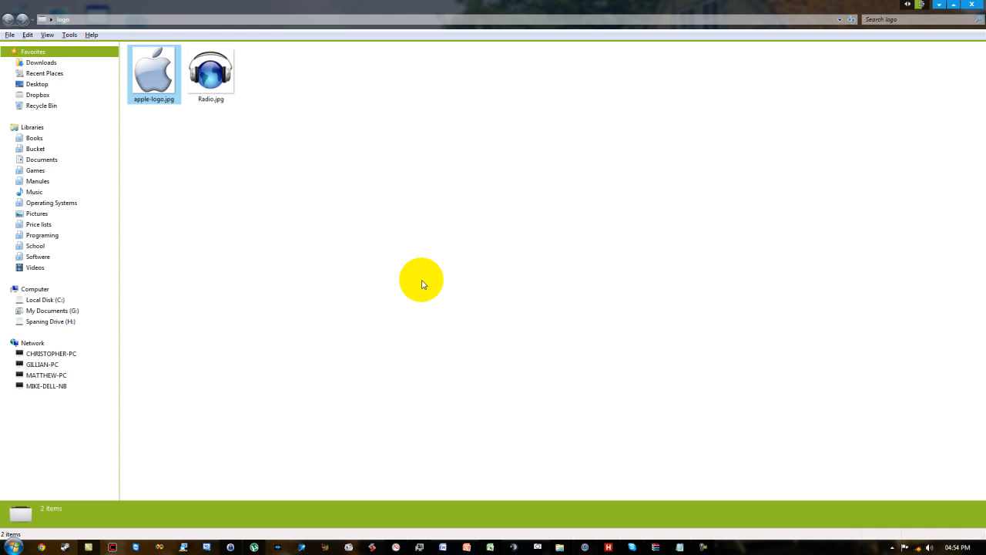
{"action": "mouse_move", "coordinate": [419, 288]}
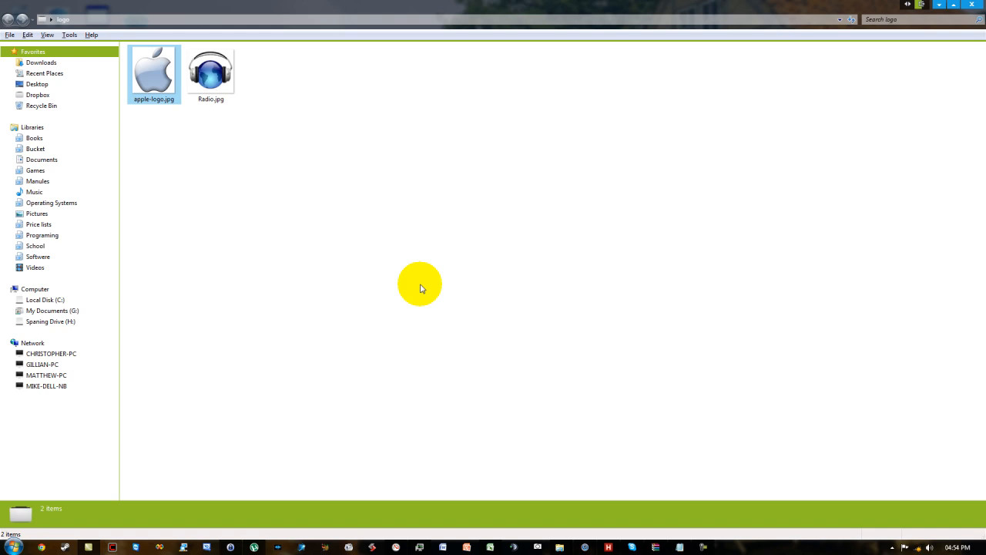
{"action": "mouse_move", "coordinate": [295, 233]}
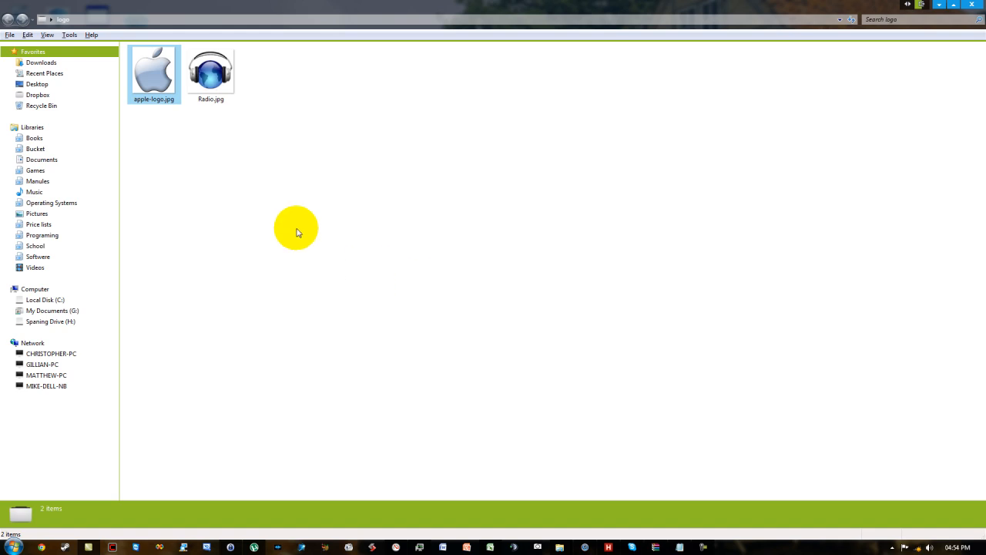
{"action": "double_click", "coordinate": [154, 70]}
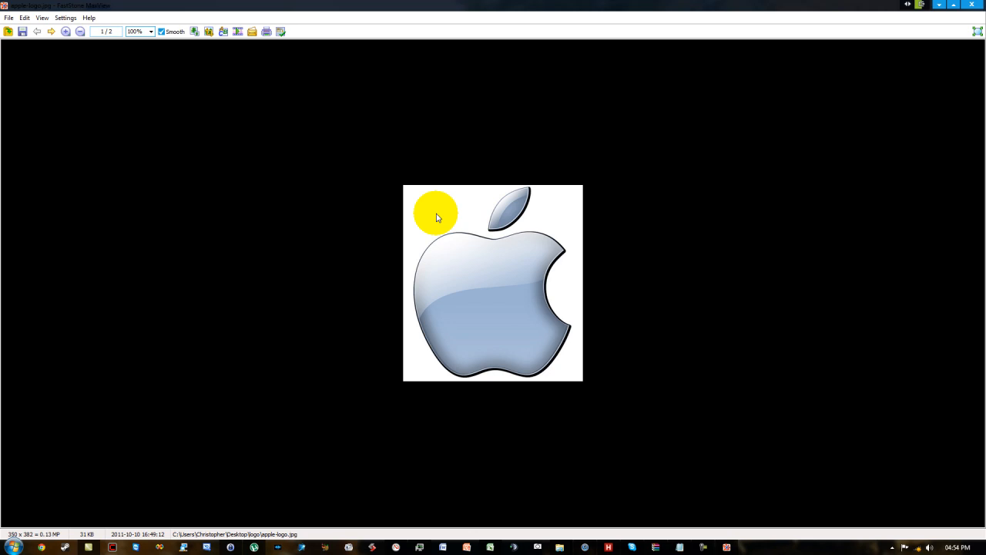
{"action": "mouse_move", "coordinate": [408, 219]}
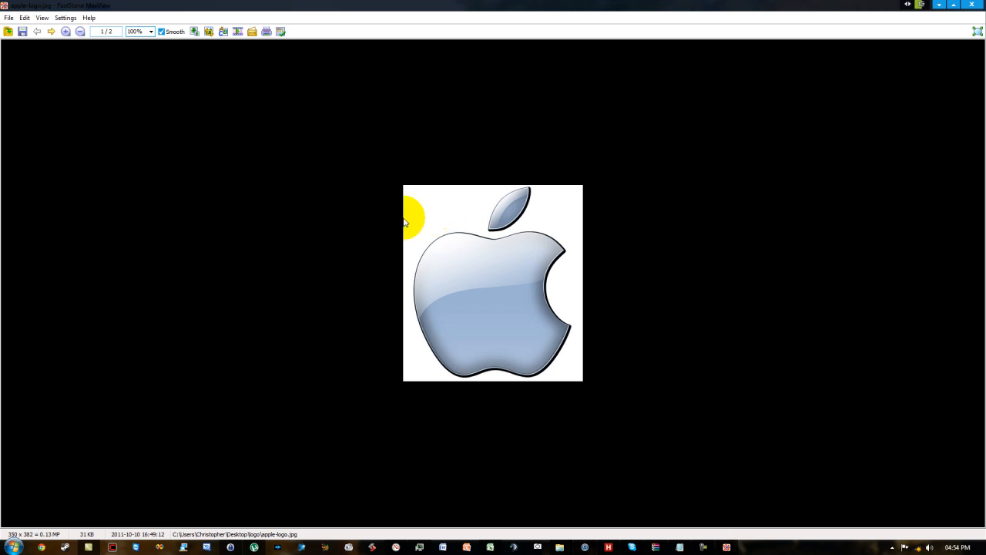
{"action": "mouse_move", "coordinate": [182, 418]}
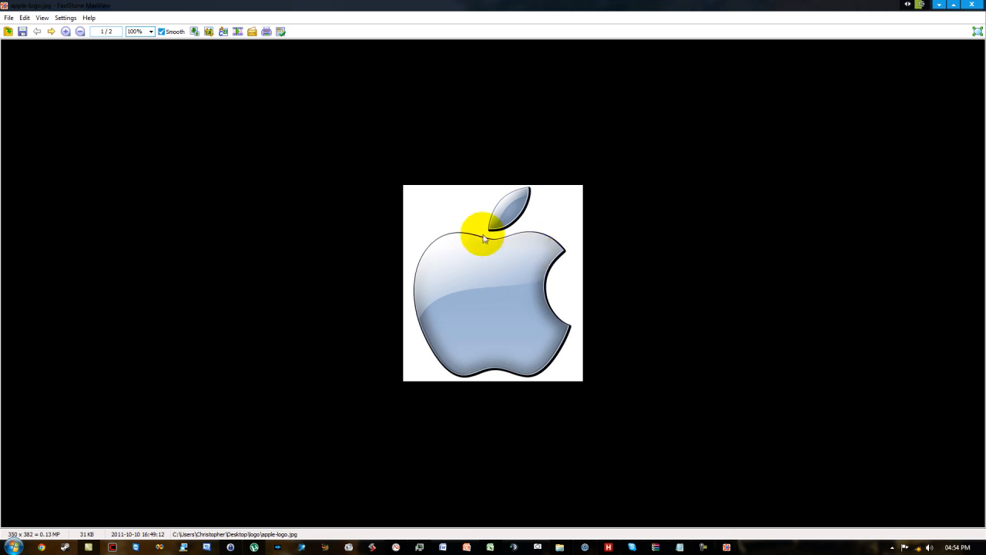
{"action": "mouse_move", "coordinate": [561, 366]}
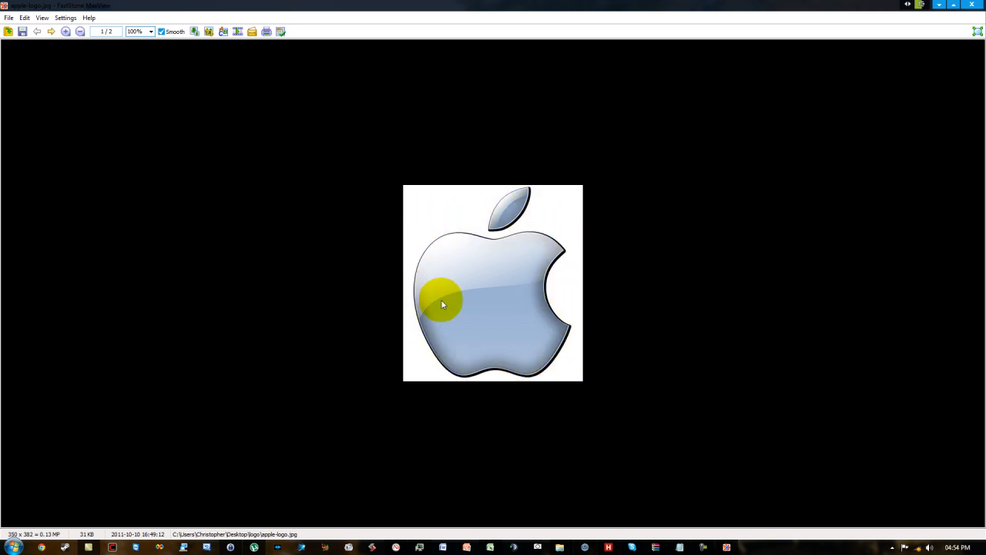
{"action": "mouse_move", "coordinate": [582, 219]}
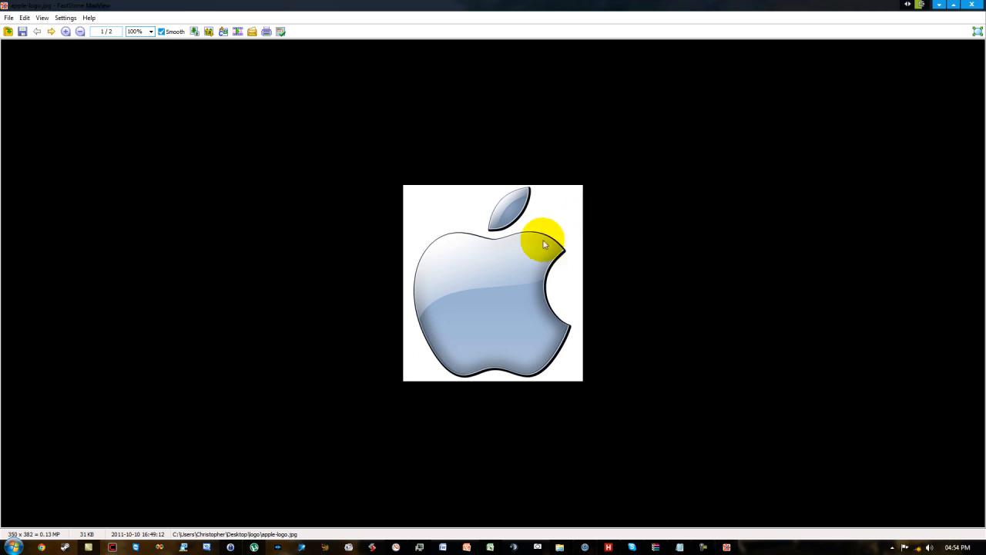
{"action": "mouse_move", "coordinate": [852, 131]}
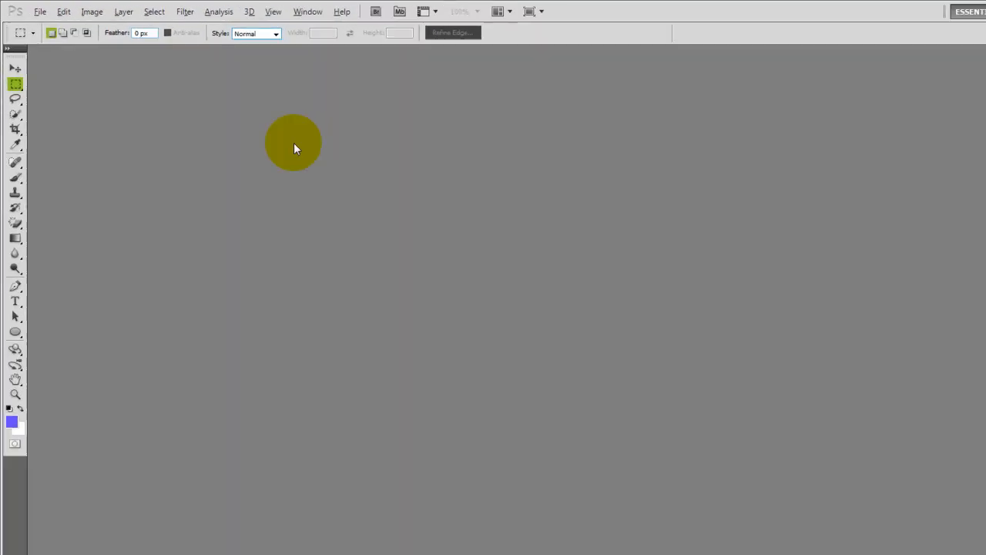
Open apple-logo.jpg from the logo folder as a Photoshop document
{"action": "left_click", "coordinate": [40, 13]}
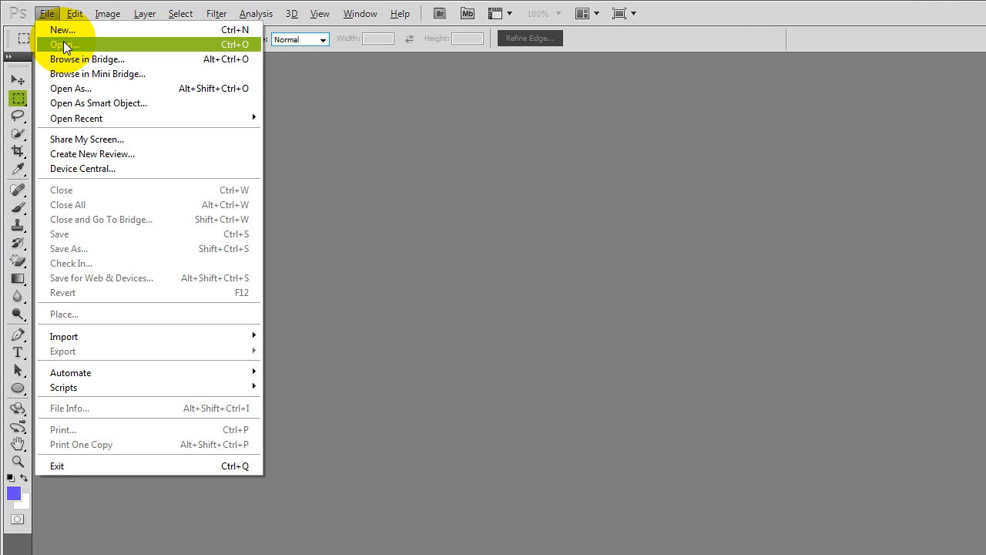
{"action": "left_click", "coordinate": [64, 43]}
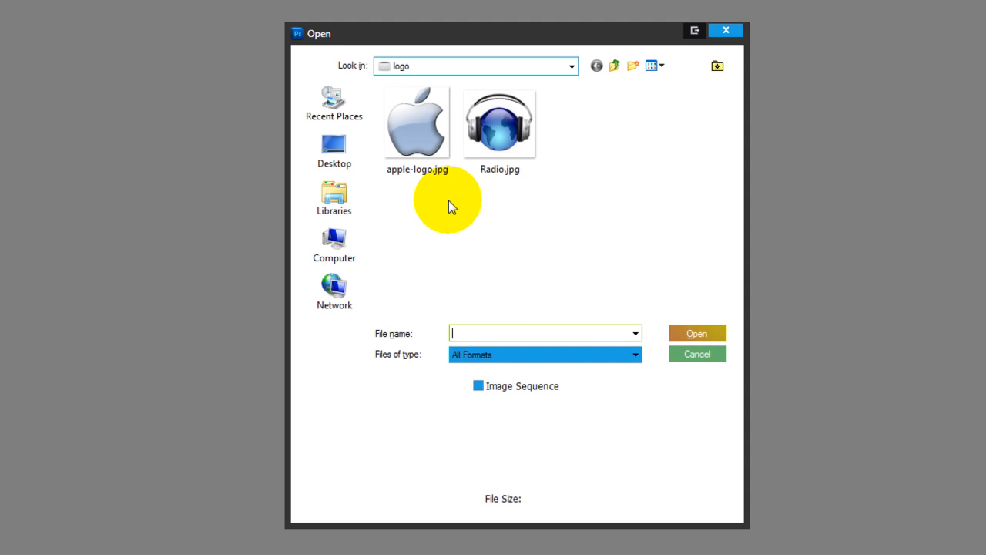
{"action": "left_click", "coordinate": [416, 123]}
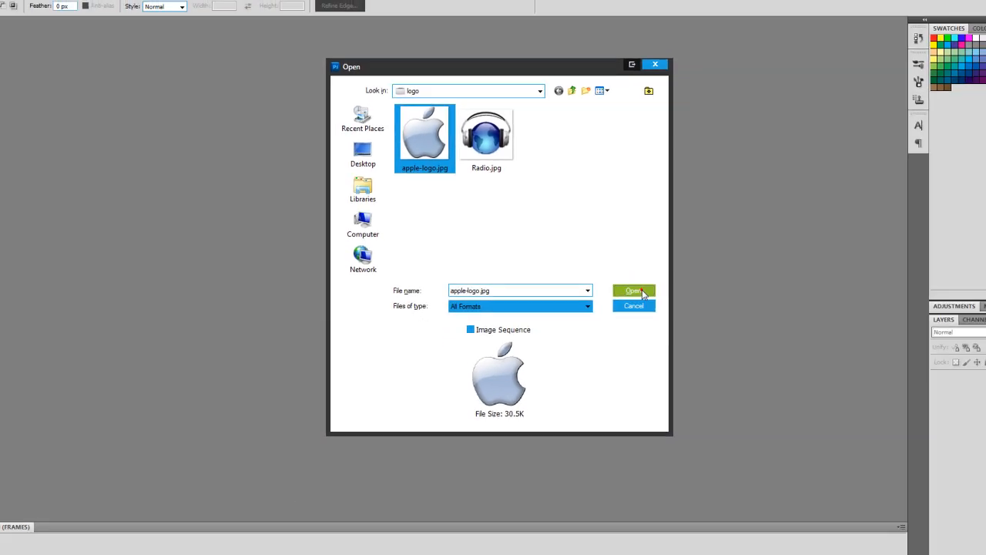
{"action": "left_click", "coordinate": [633, 289]}
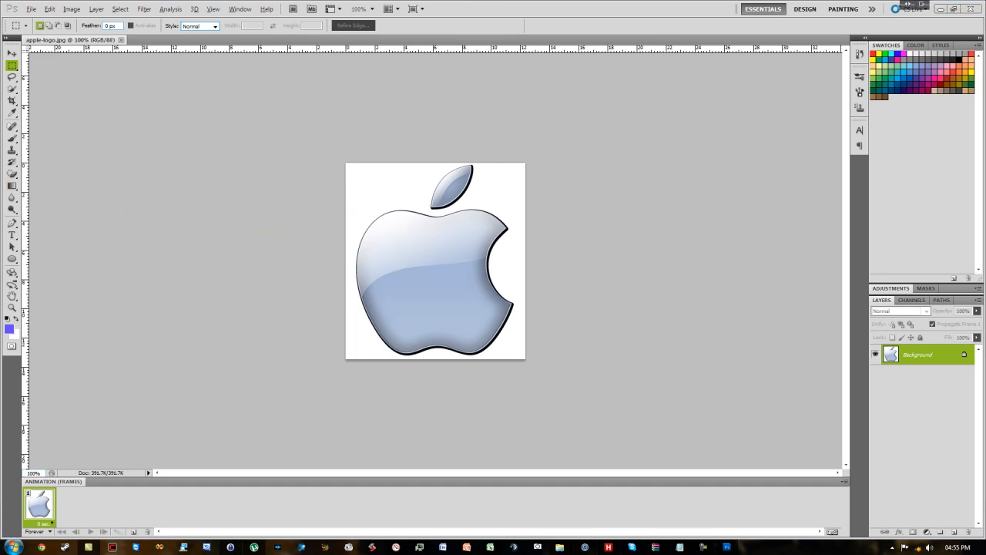
Make the Magic Eraser the active tool from the eraser flyout in the toolbox
{"action": "left_click", "coordinate": [12, 172]}
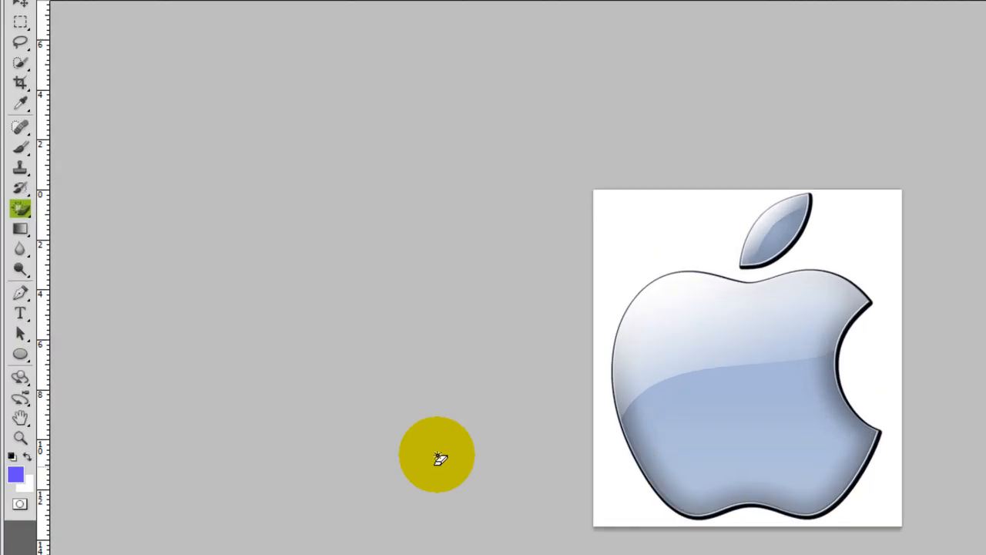
{"action": "left_click", "coordinate": [21, 208]}
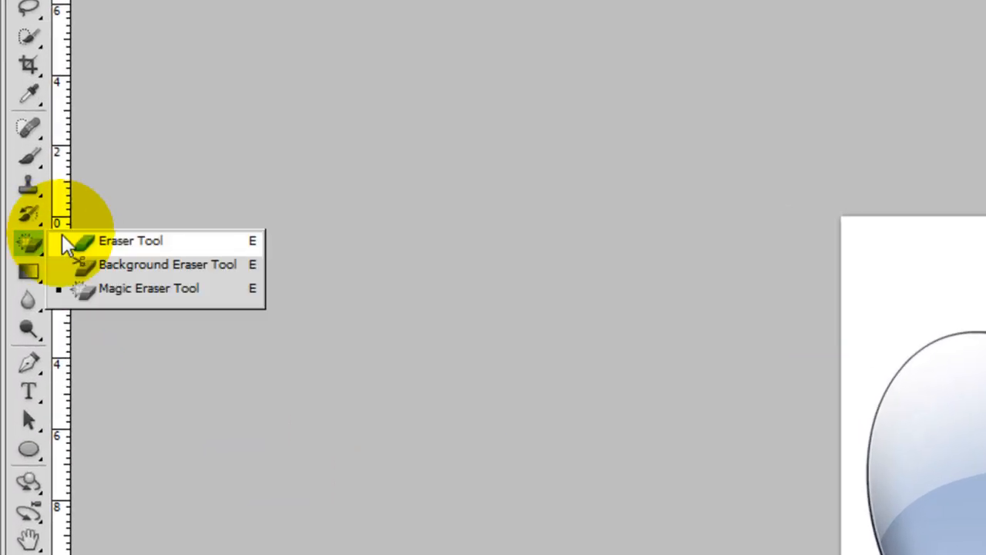
{"action": "left_click", "coordinate": [130, 240]}
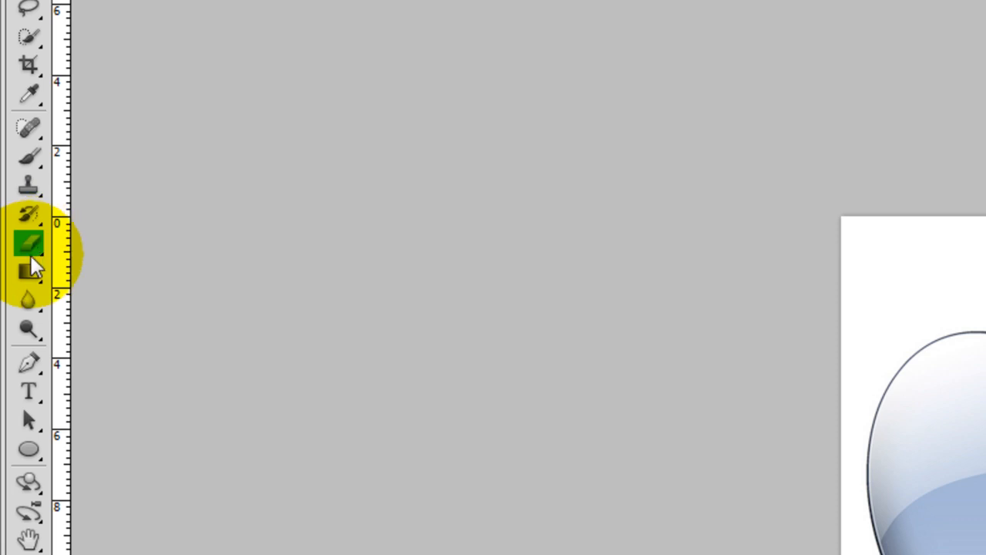
{"action": "left_click", "coordinate": [27, 243]}
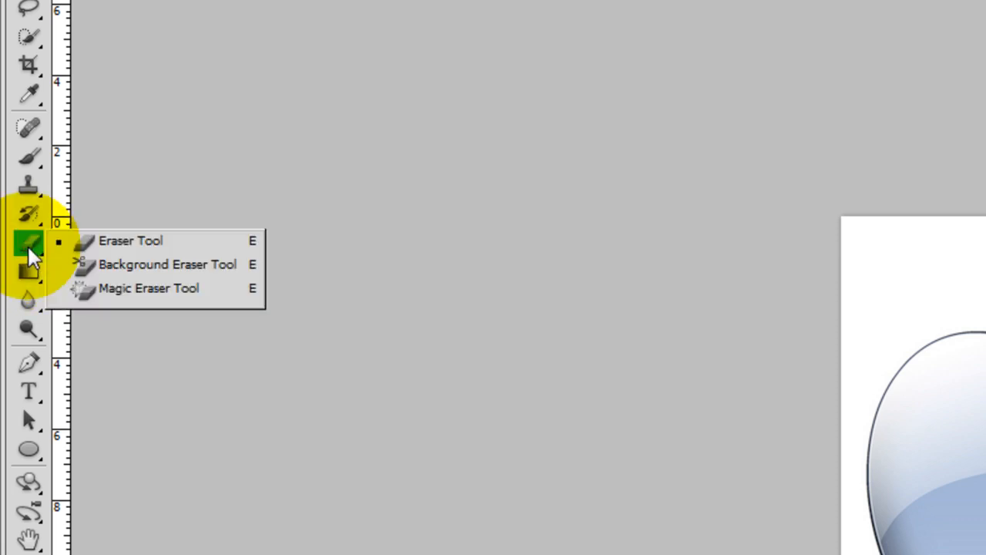
{"action": "mouse_move", "coordinate": [177, 288]}
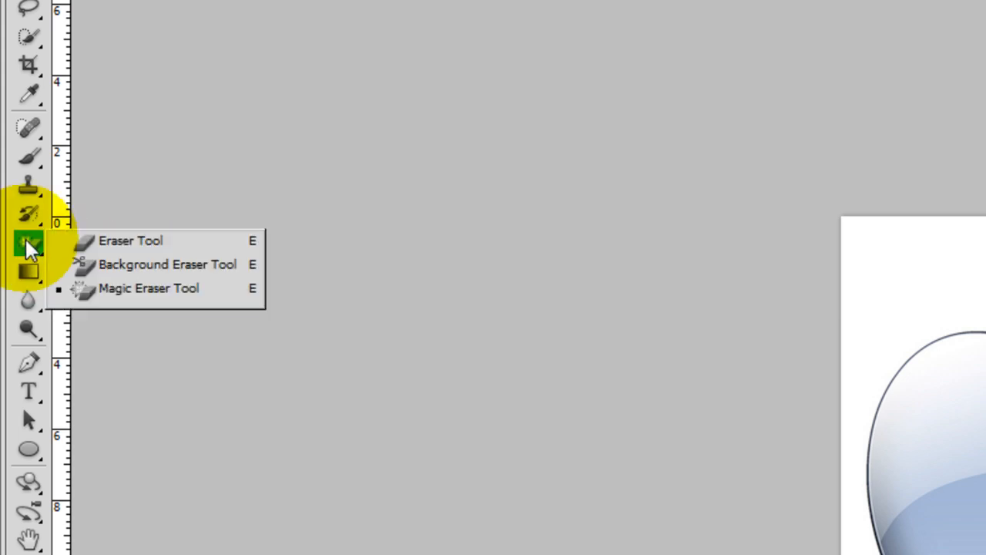
{"action": "left_click", "coordinate": [148, 288]}
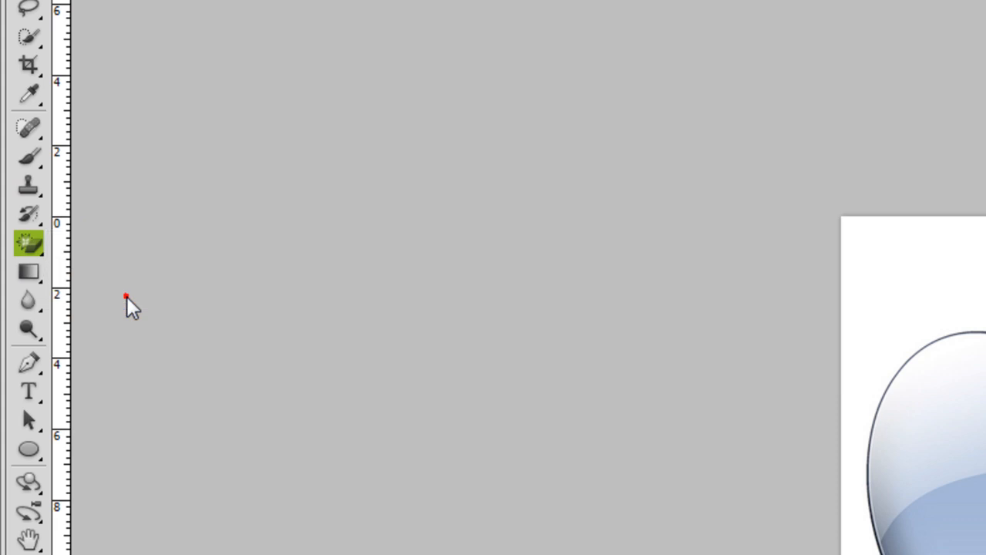
{"action": "left_click", "coordinate": [28, 243]}
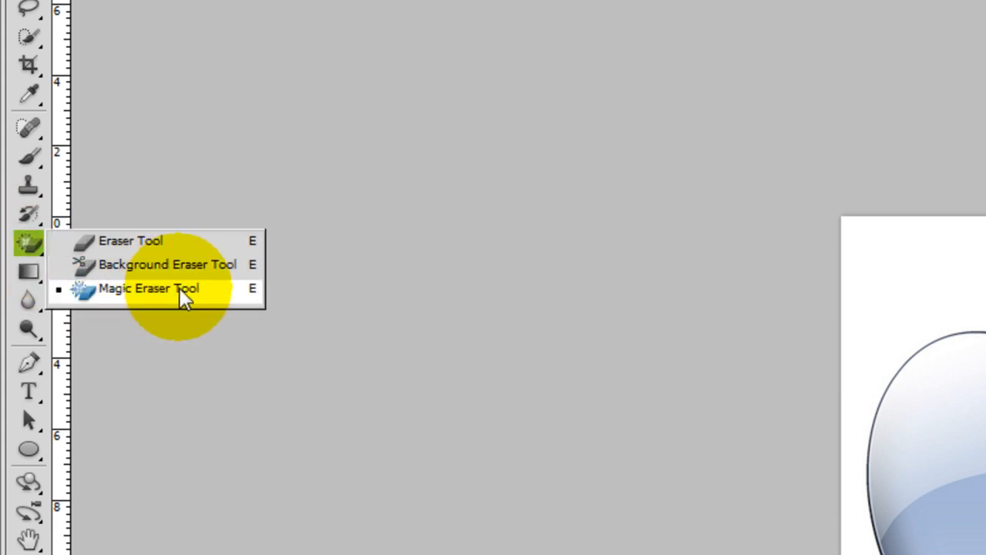
{"action": "left_click", "coordinate": [148, 288]}
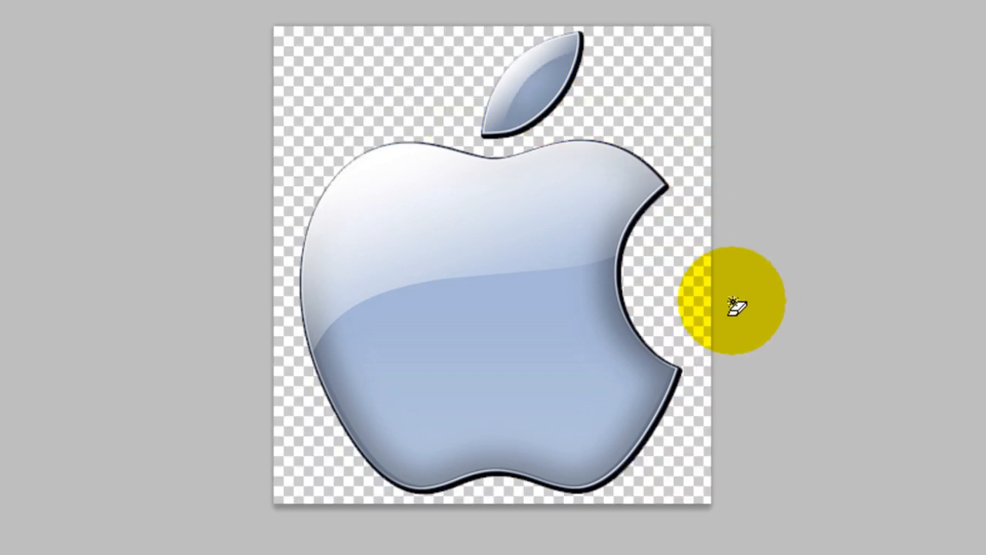
{"action": "mouse_move", "coordinate": [732, 151]}
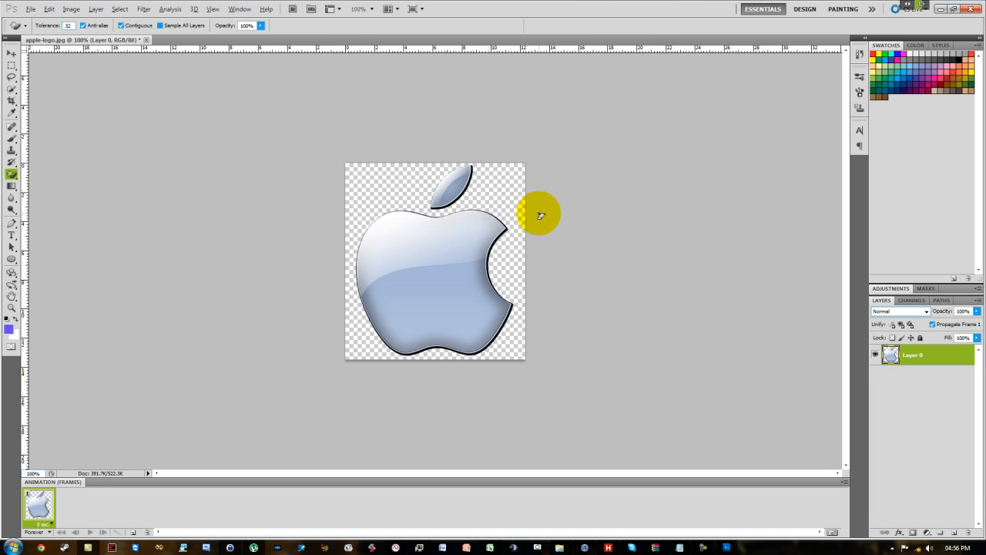
{"action": "mouse_move", "coordinate": [536, 214]}
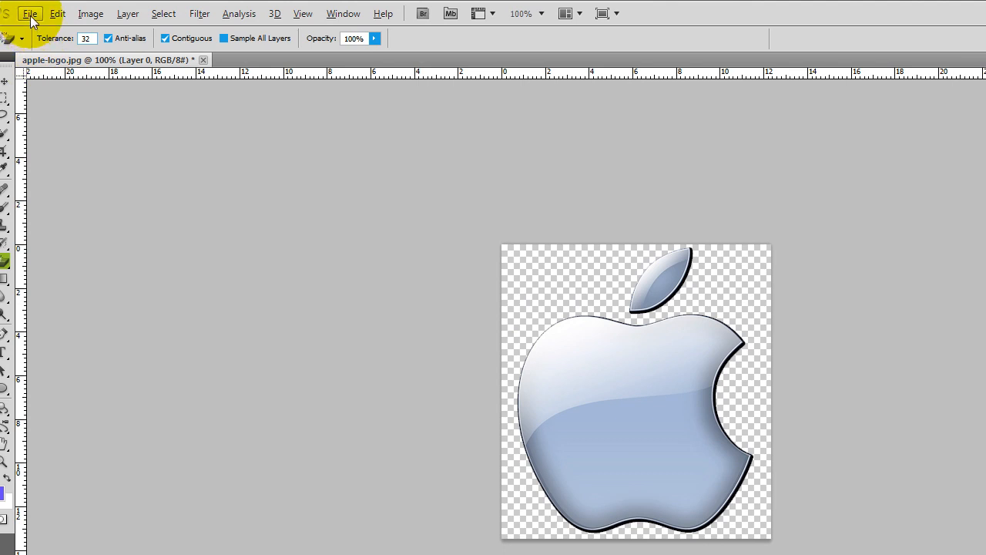
Save the transparent logo as apple-logo.png in the logo folder with default PNG options
{"action": "left_click", "coordinate": [31, 12]}
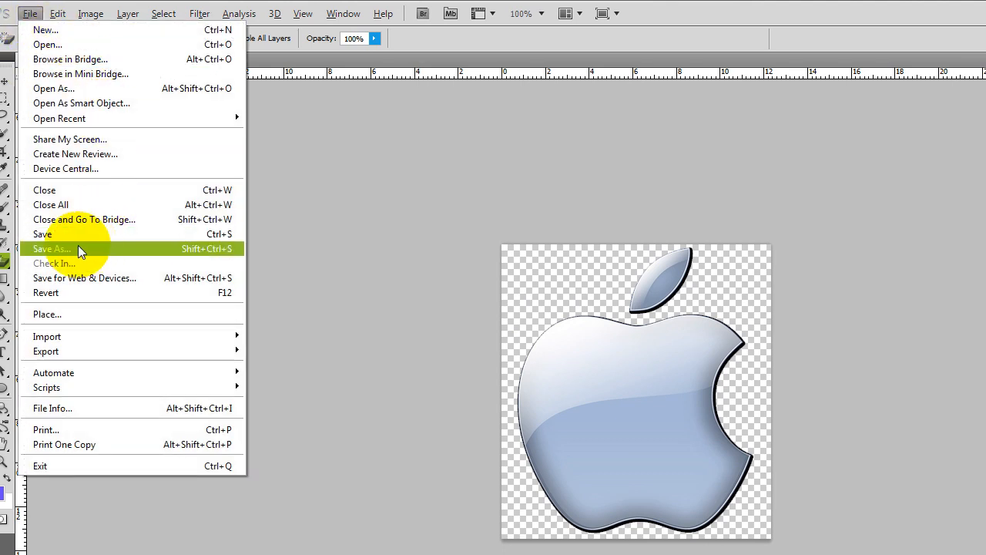
{"action": "left_click", "coordinate": [53, 248]}
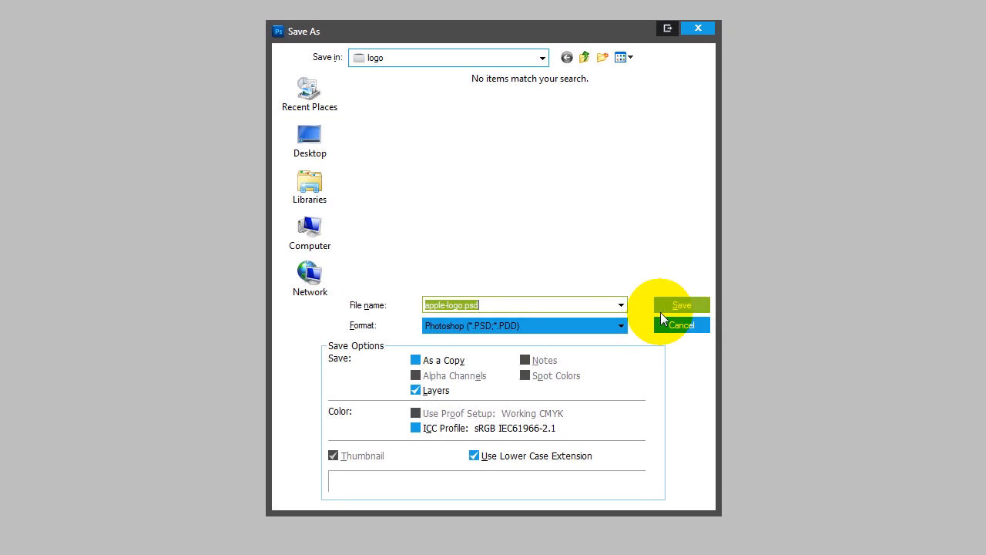
{"action": "left_click", "coordinate": [523, 325]}
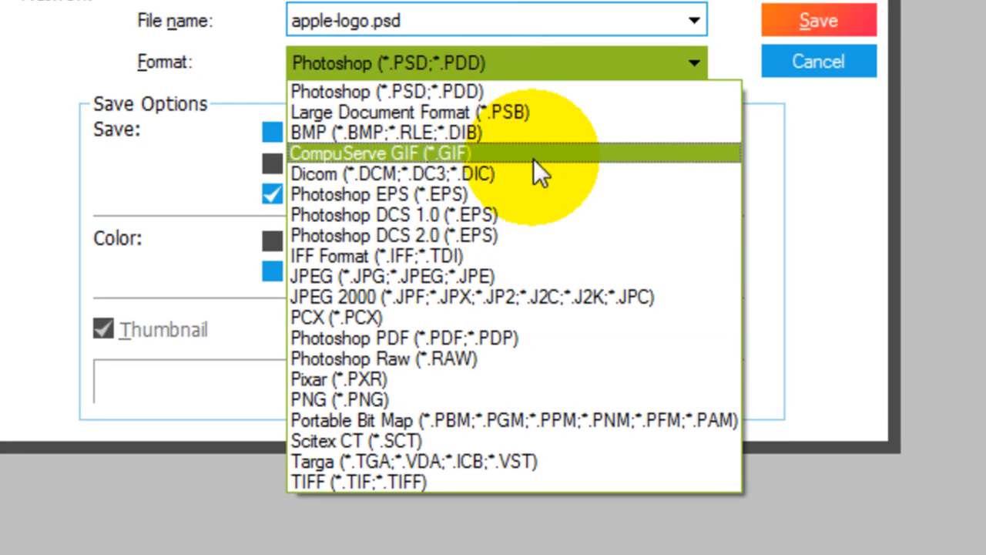
{"action": "mouse_move", "coordinate": [493, 399]}
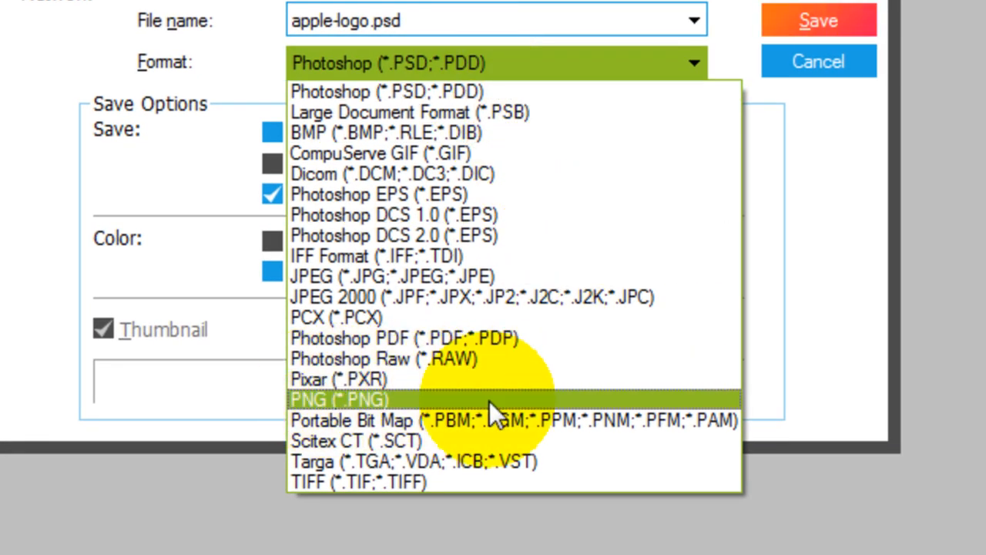
{"action": "left_click", "coordinate": [339, 399]}
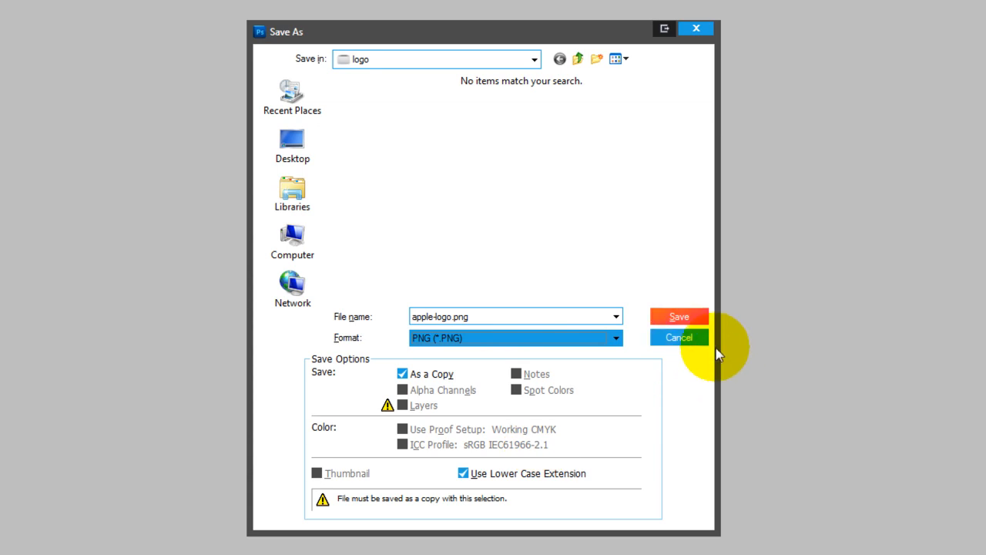
{"action": "left_click", "coordinate": [678, 315]}
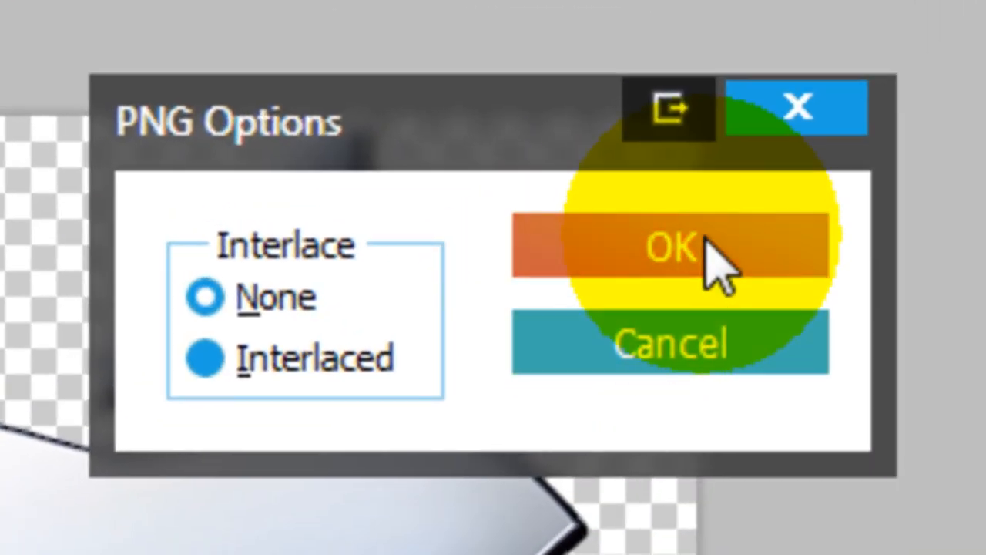
{"action": "left_click", "coordinate": [671, 245]}
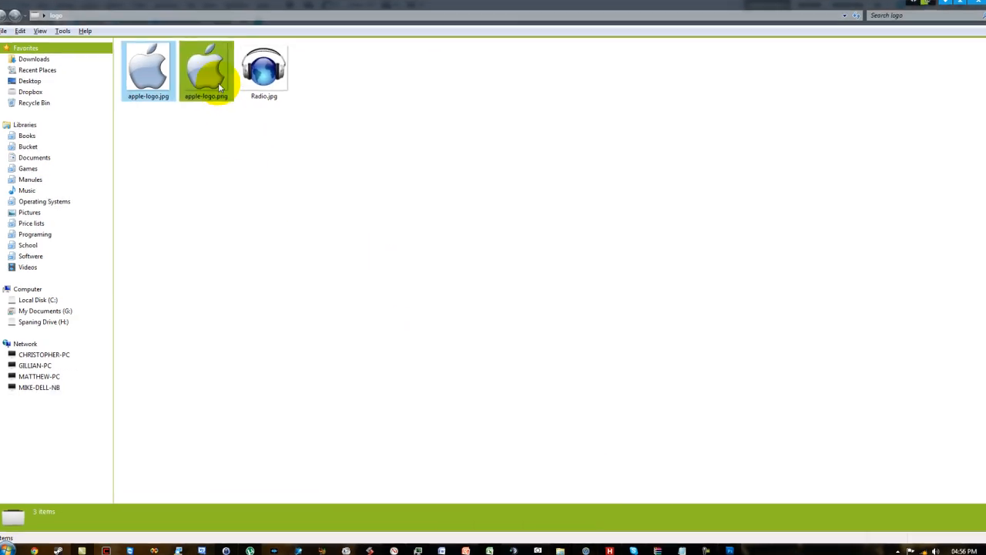
{"action": "double_click", "coordinate": [206, 70]}
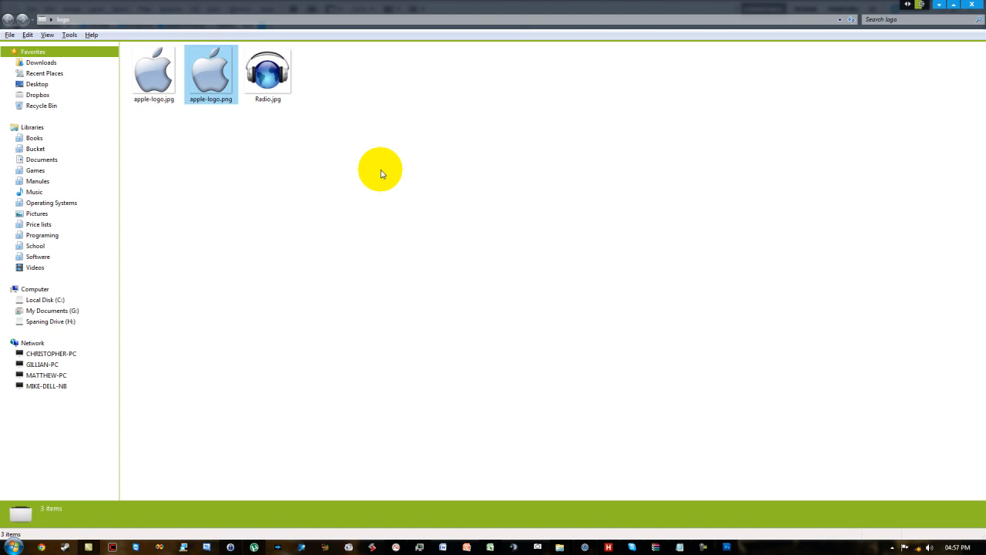
{"action": "mouse_move", "coordinate": [465, 456]}
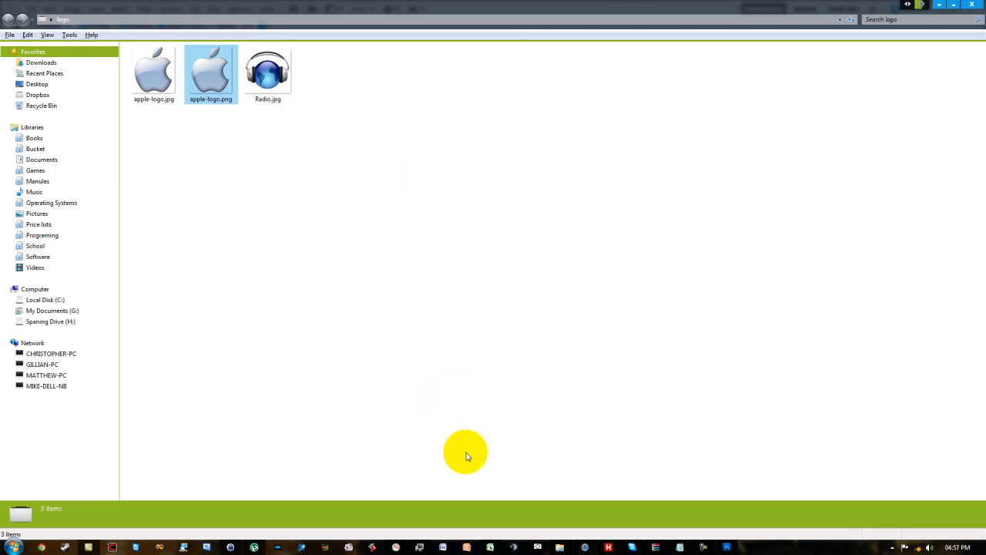
{"action": "mouse_move", "coordinate": [468, 488]}
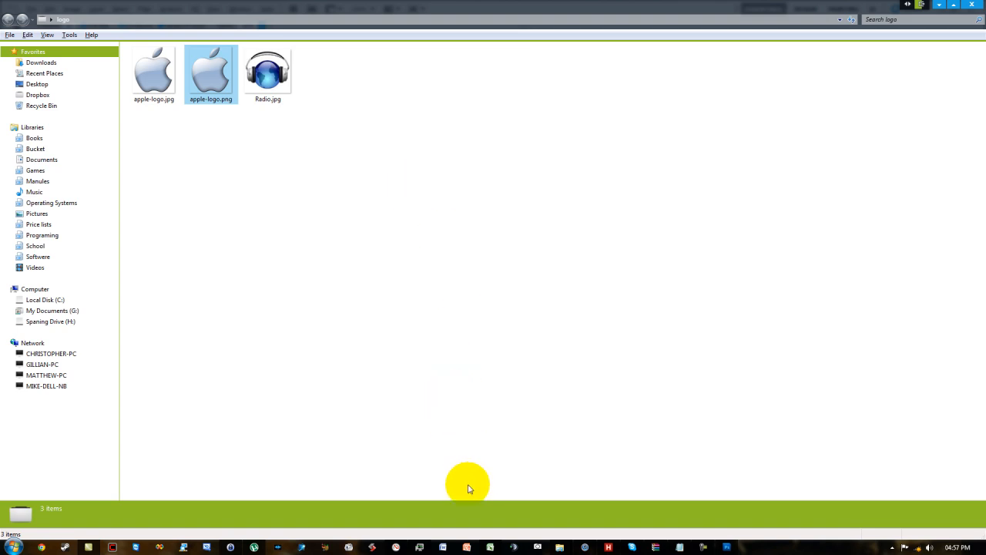
{"action": "mouse_move", "coordinate": [456, 489]}
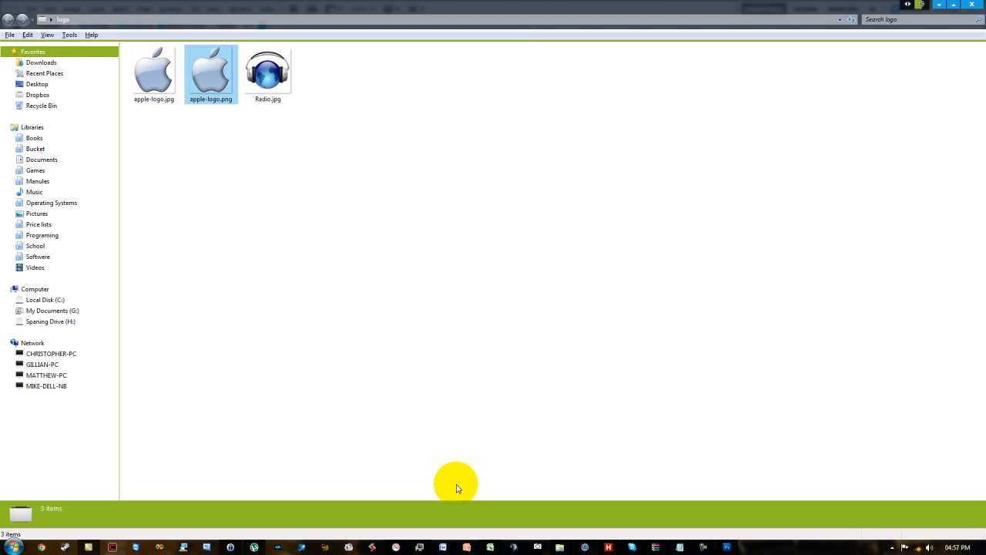